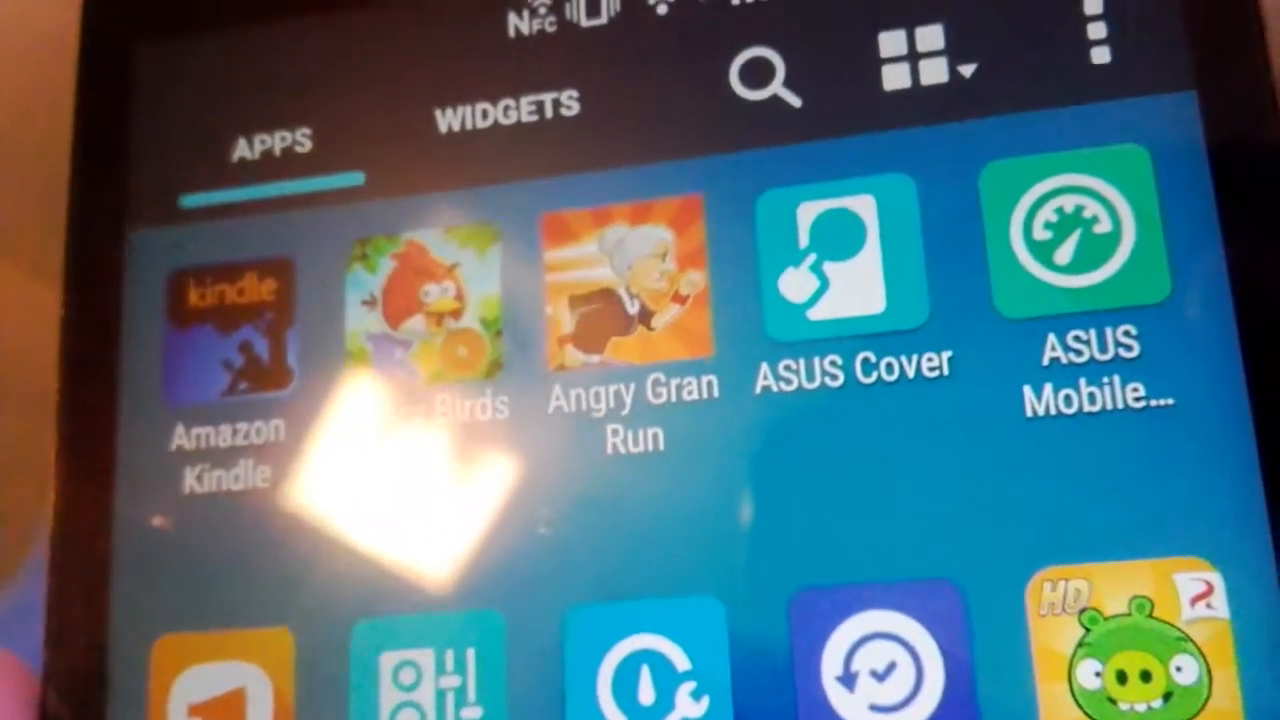
scroll(down, 3)
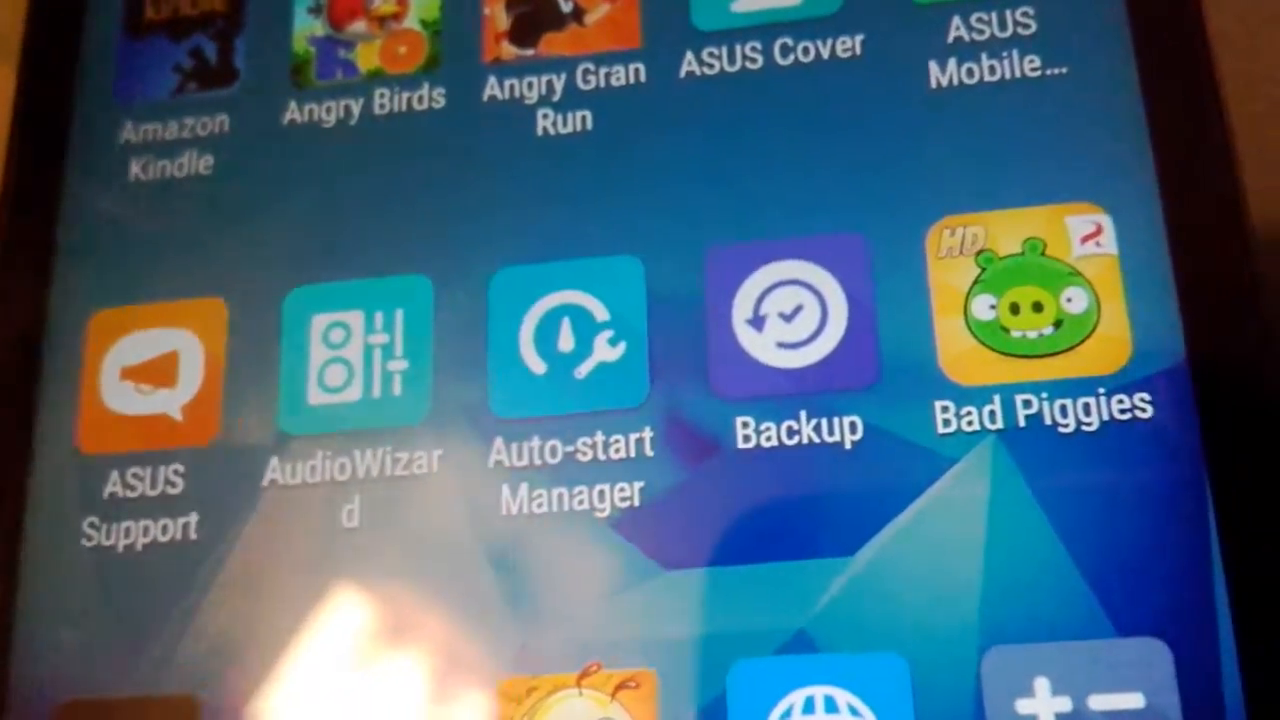
scroll(down, 3)
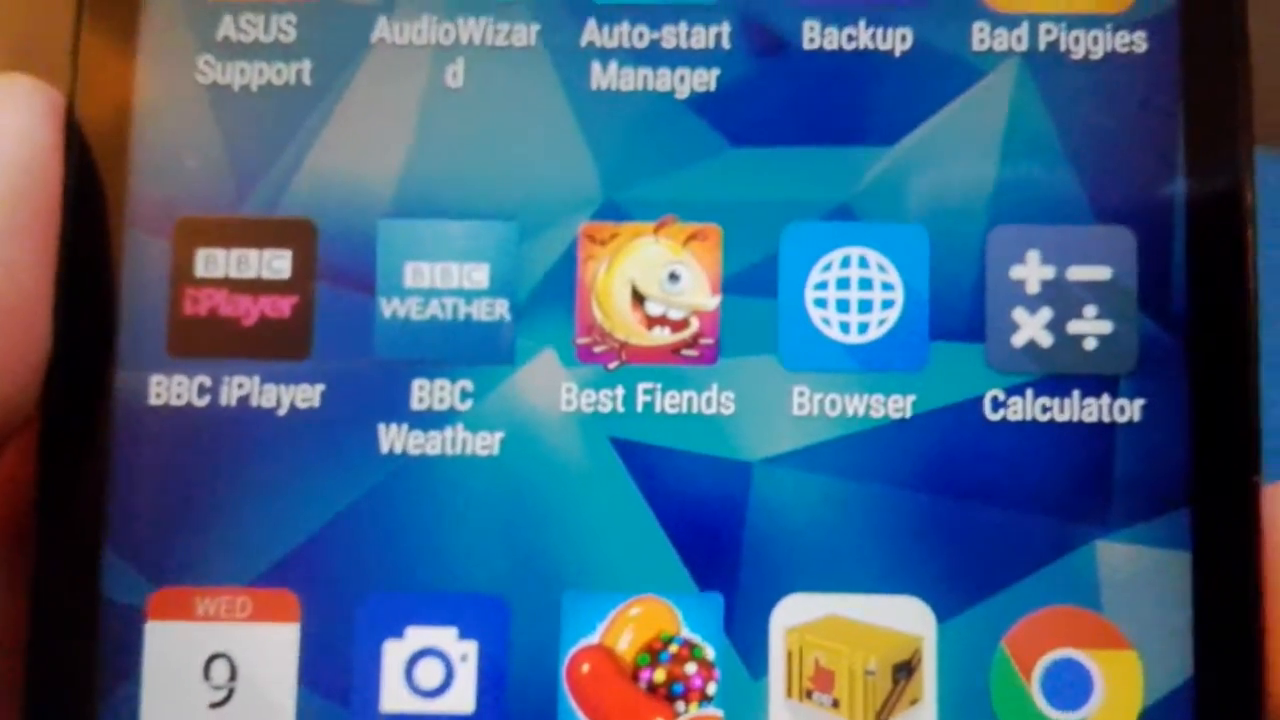
scroll(down, 3)
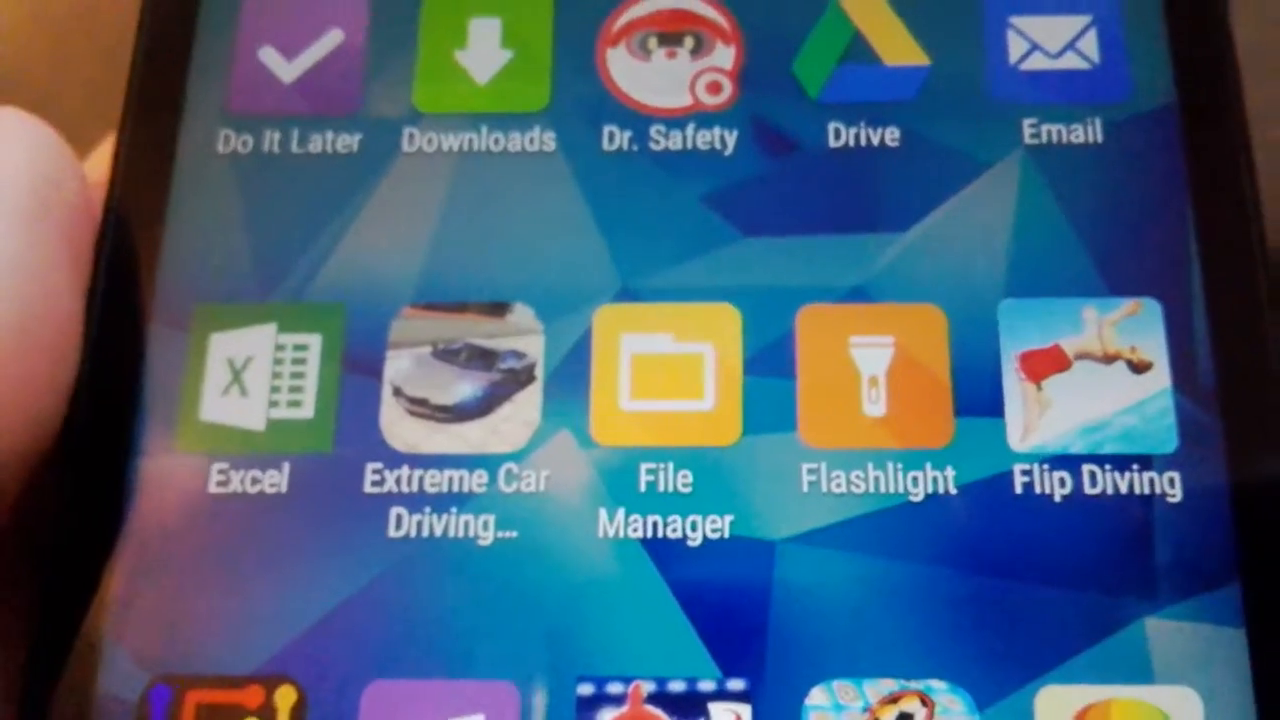
scroll(down, 3)
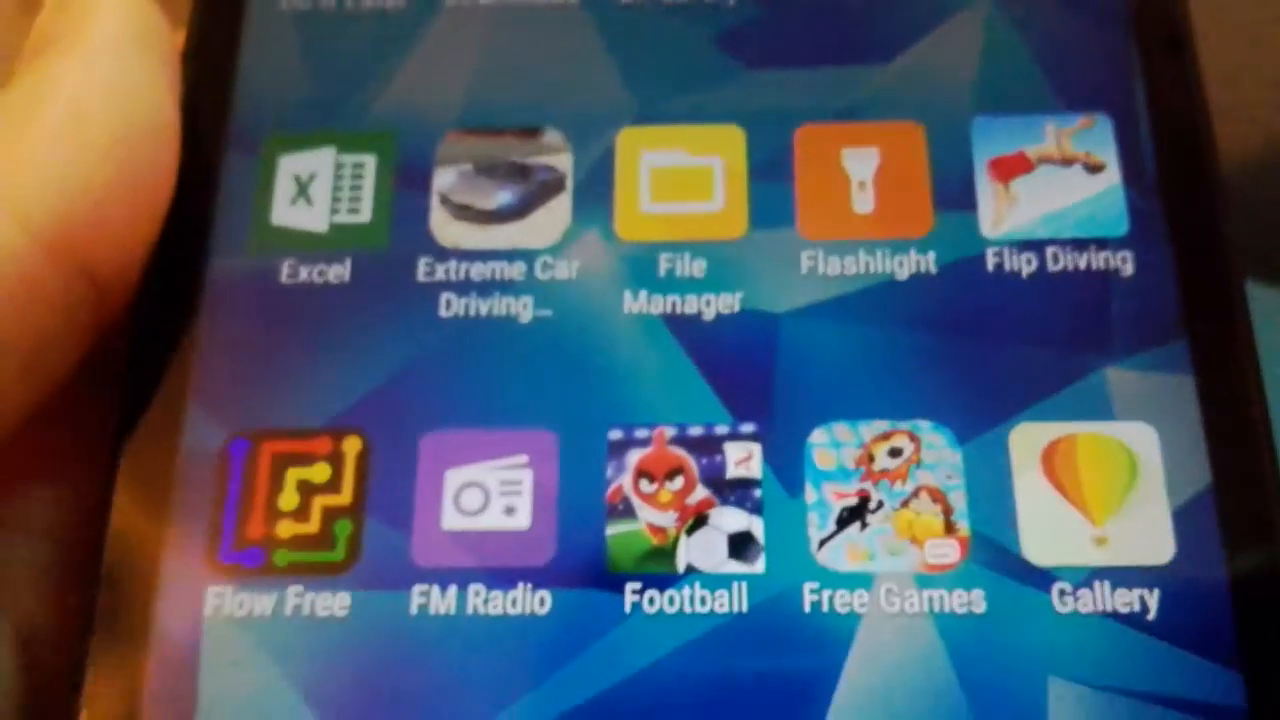